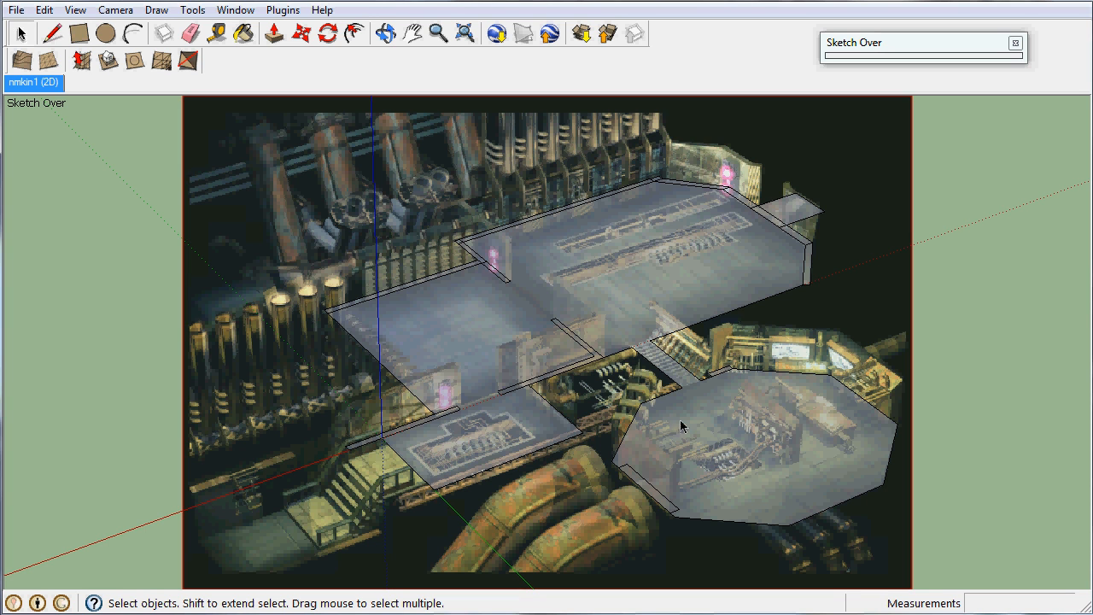
mouse_move(651, 198)
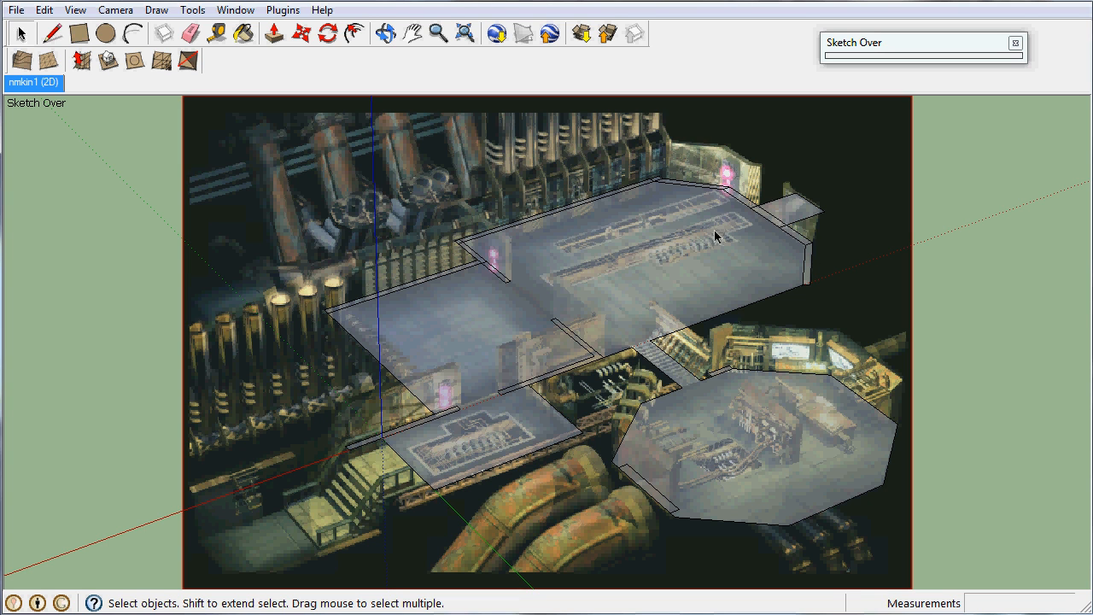
mouse_move(424, 385)
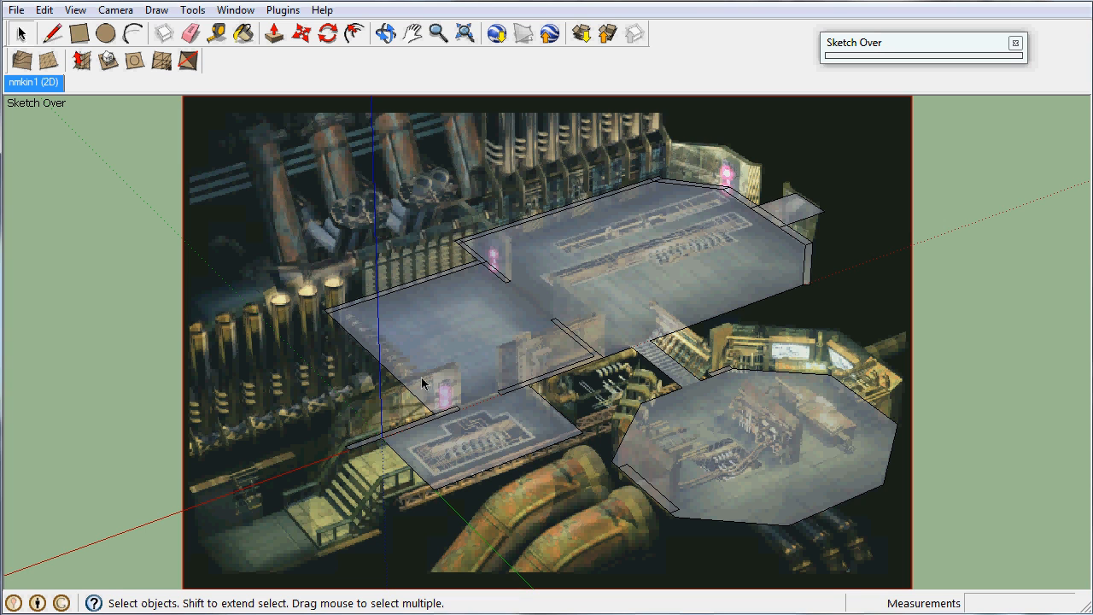
mouse_move(629, 395)
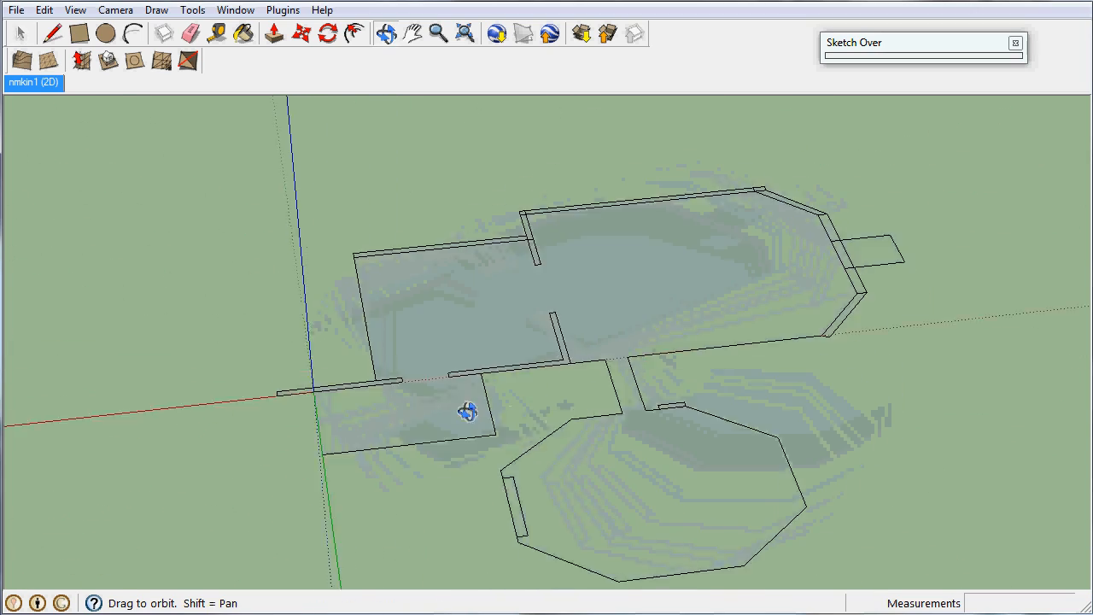
Step: Orbit around the traced floor plan to view the floor outline before returning to the matched view
left_click_drag(468, 410, 658, 448)
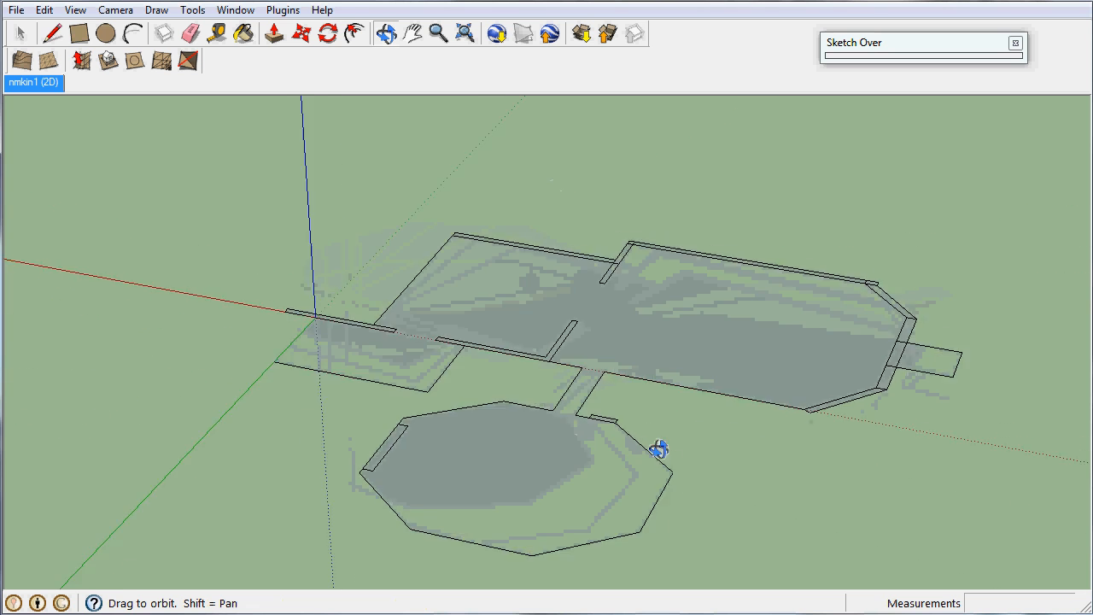
left_click_drag(657, 447, 492, 390)
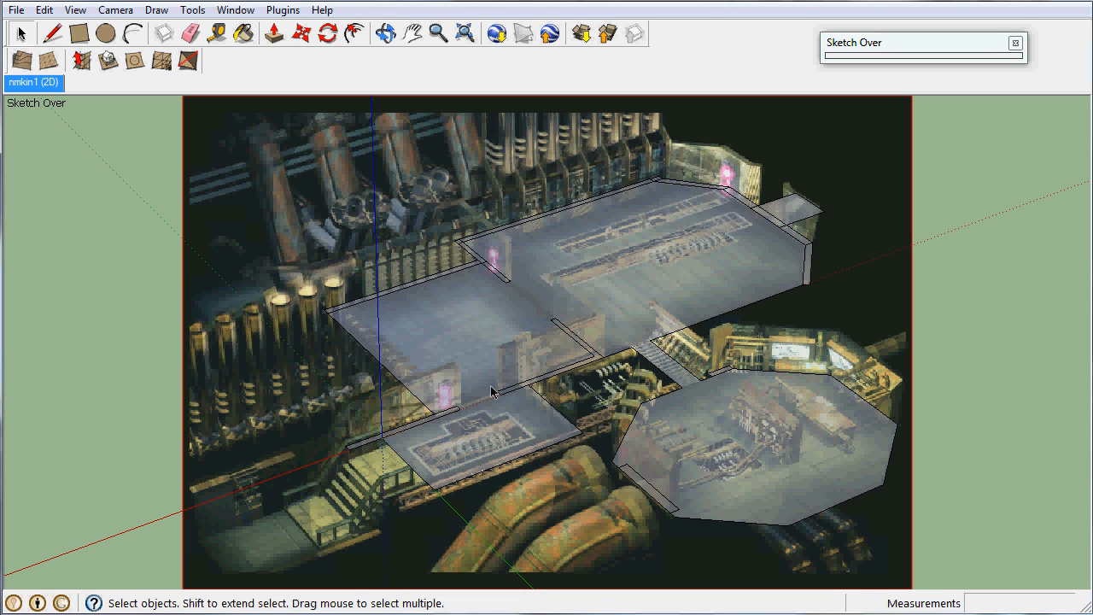
mouse_move(355, 324)
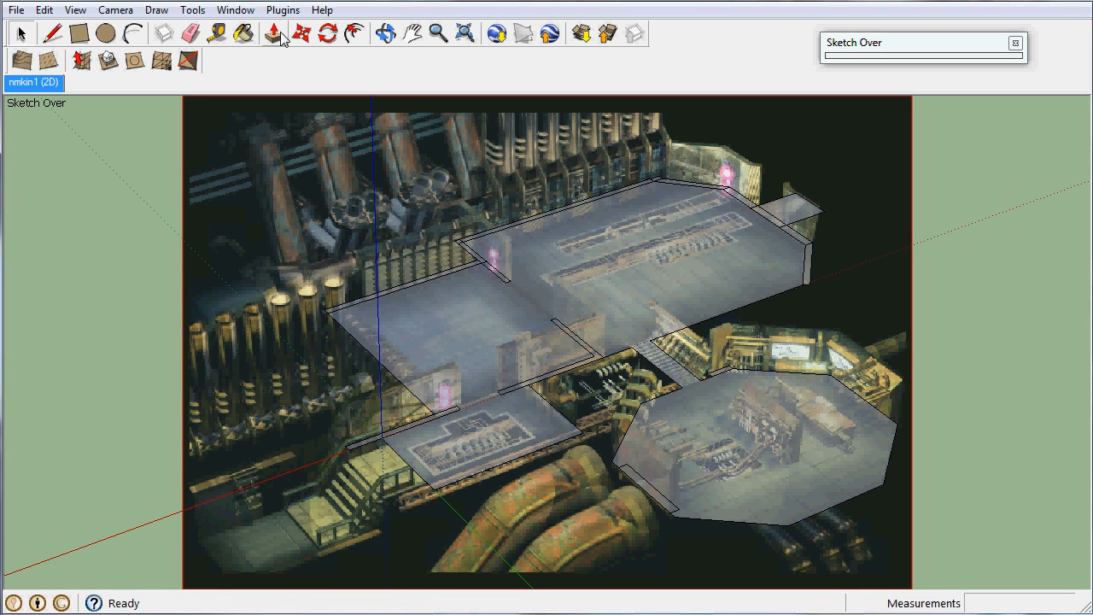
mouse_move(275, 32)
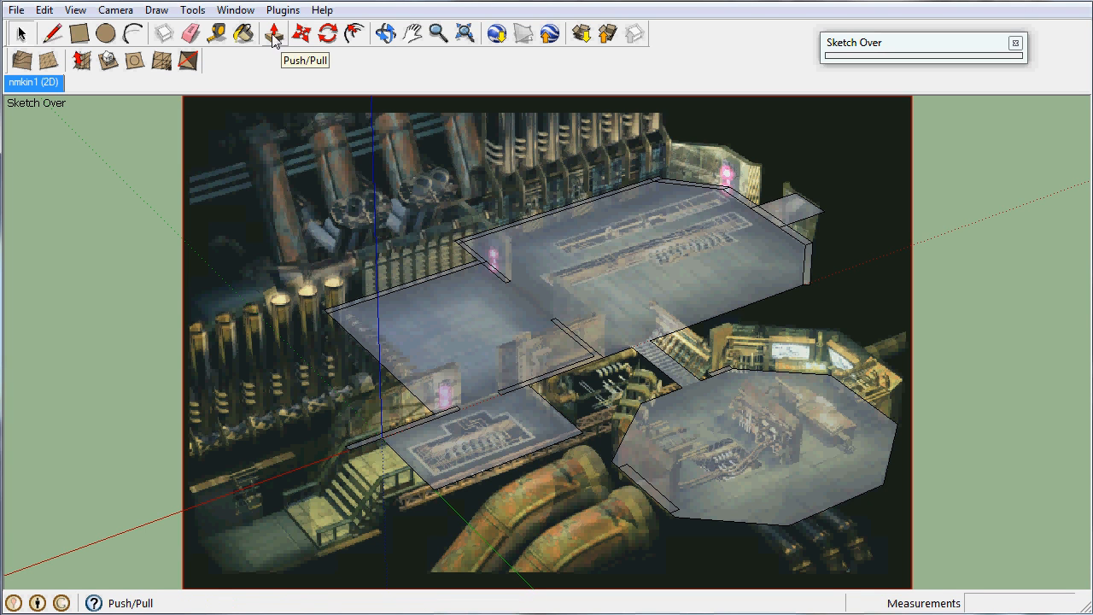
Step: Choose the Push/Pull tool to start raising the left-hand room walls
left_click(273, 32)
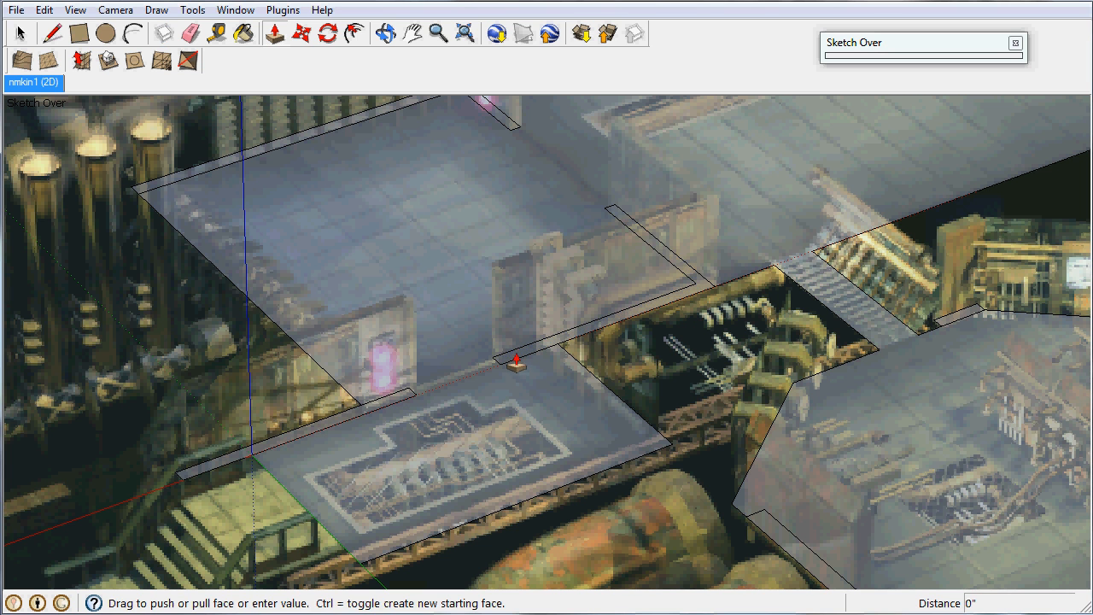
Step: Extrude the first wall sections, the wall near the pink light and the short middle piece upward
left_click_drag(516, 363, 513, 274)
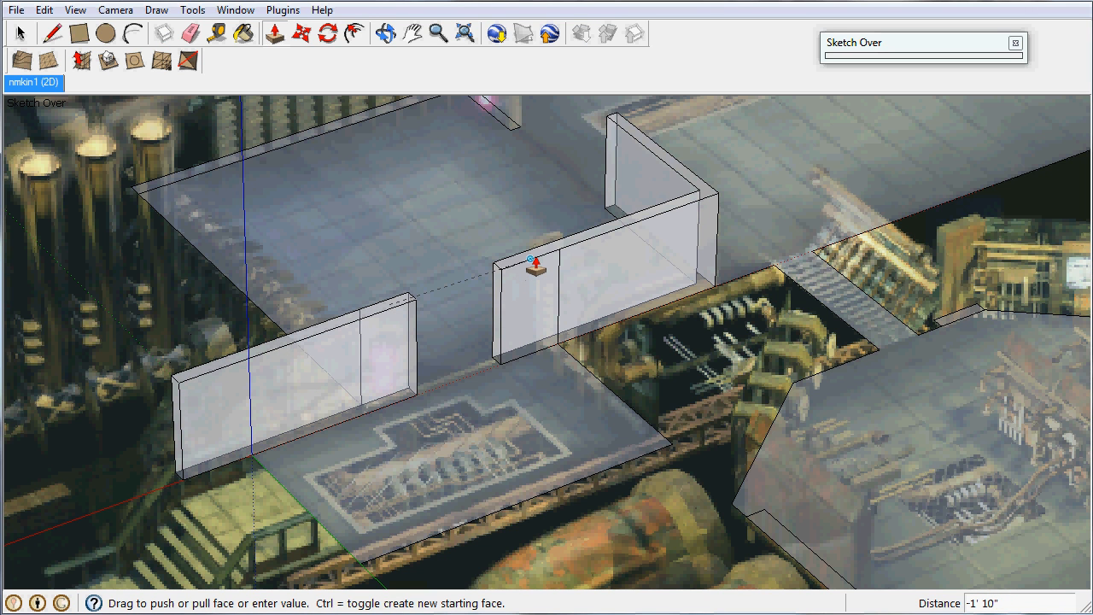
mouse_move(535, 263)
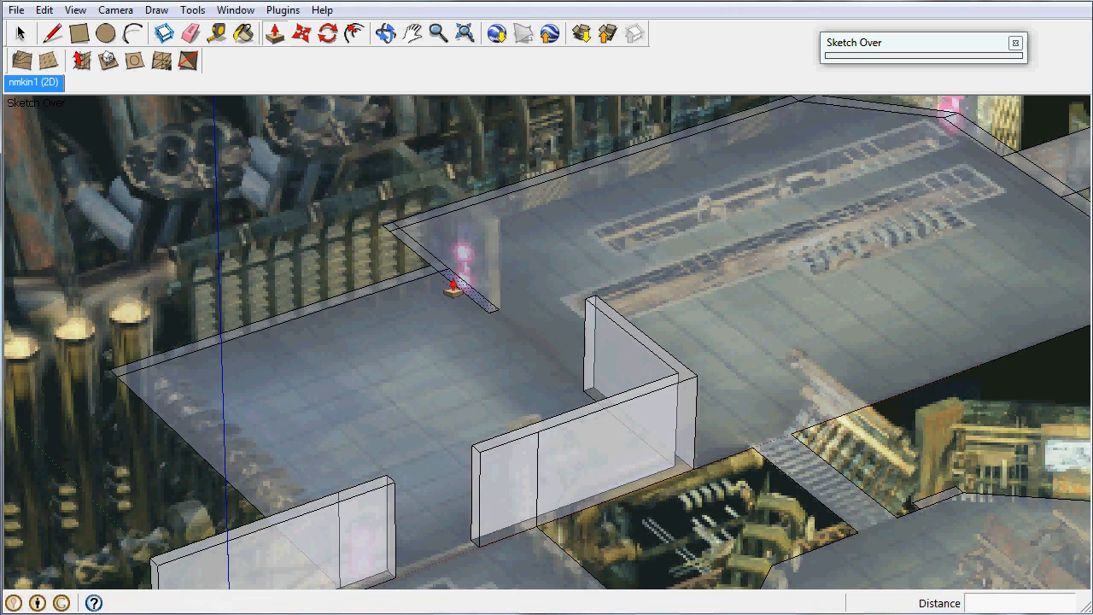
left_click_drag(461, 281, 470, 231)
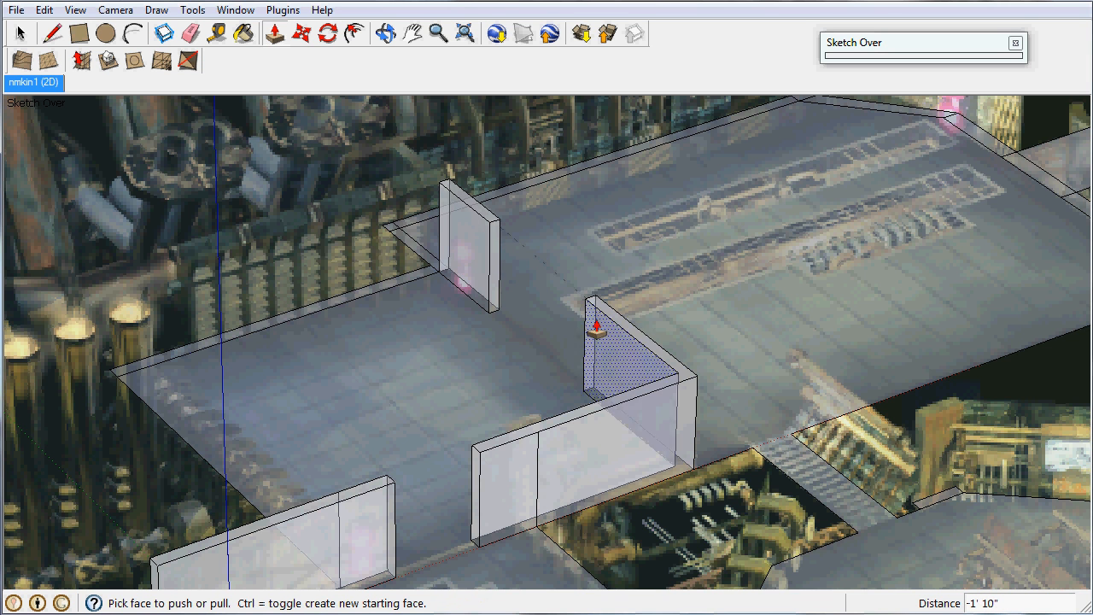
left_click_drag(598, 342, 474, 222)
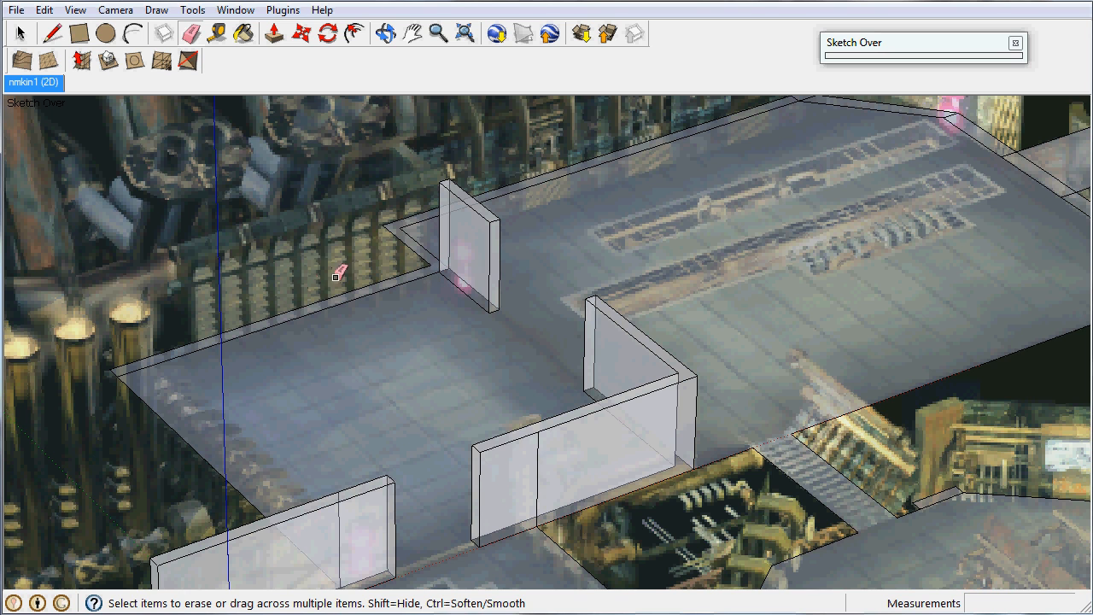
mouse_move(440, 281)
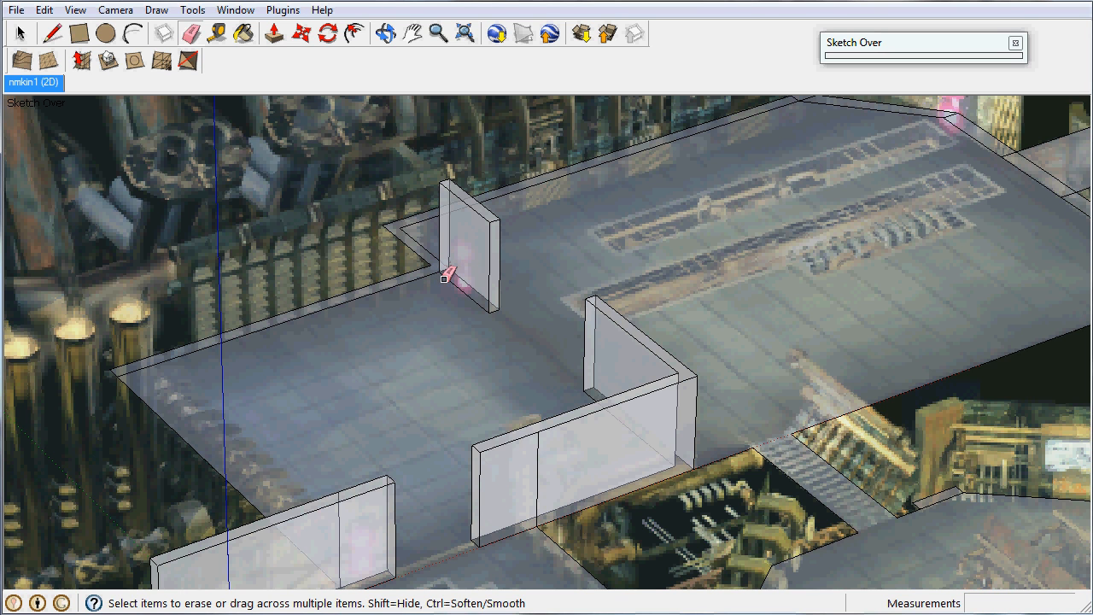
Step: Erase the stray edge beside the back wall strip near the pink light
left_click(447, 282)
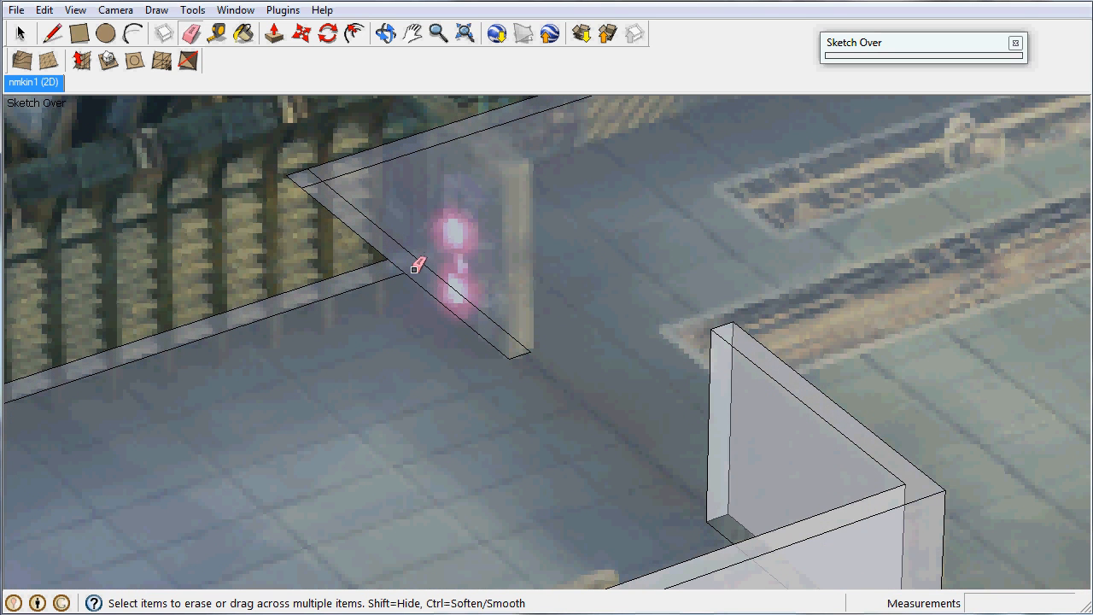
mouse_move(317, 190)
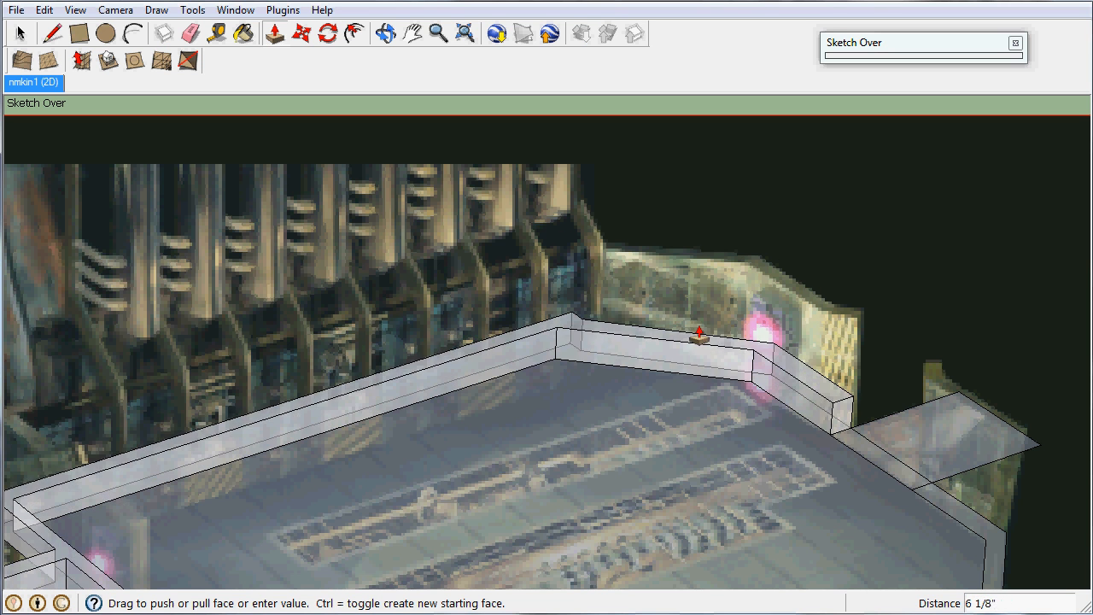
Step: Pull the long back wall strip of the upper room up to wall height
left_click_drag(699, 338, 679, 270)
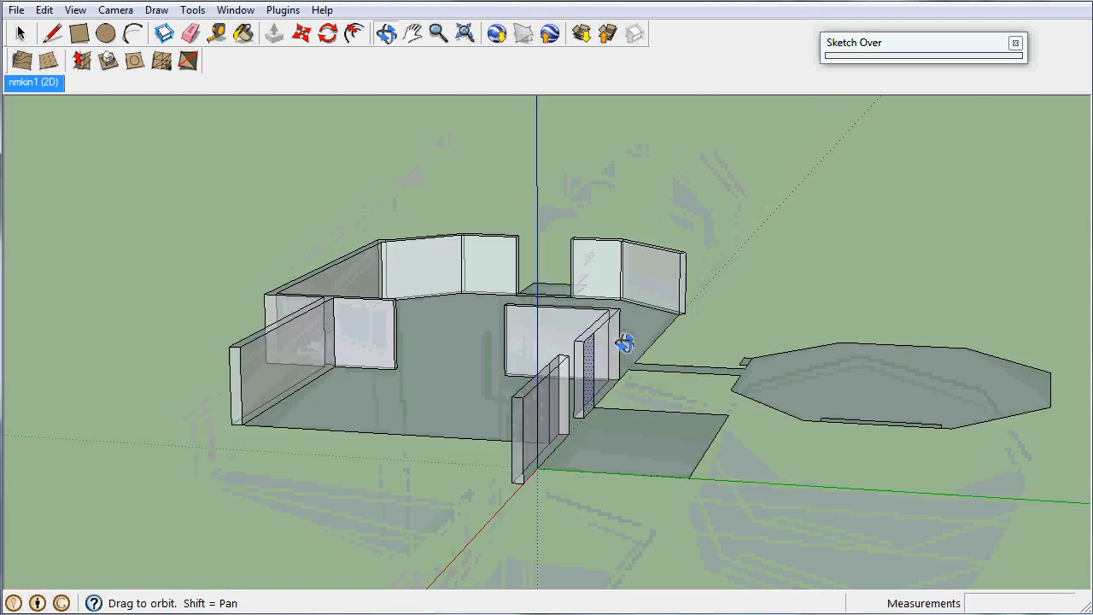
Step: Orbit around the walled rooms to inspect the raised walls from above
left_click_drag(625, 342, 390, 420)
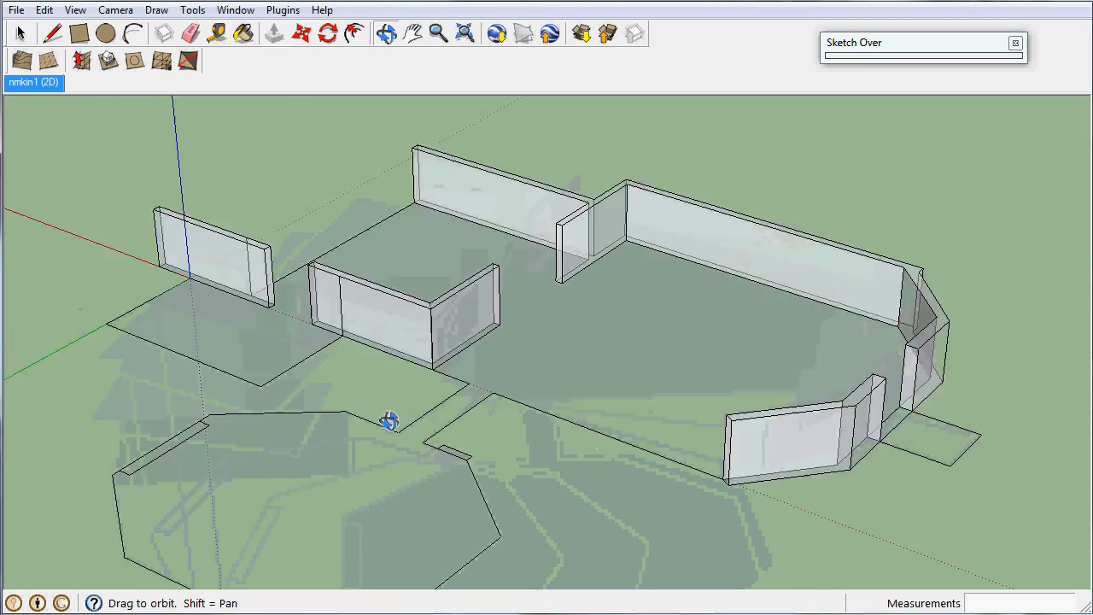
left_click_drag(389, 420, 615, 412)
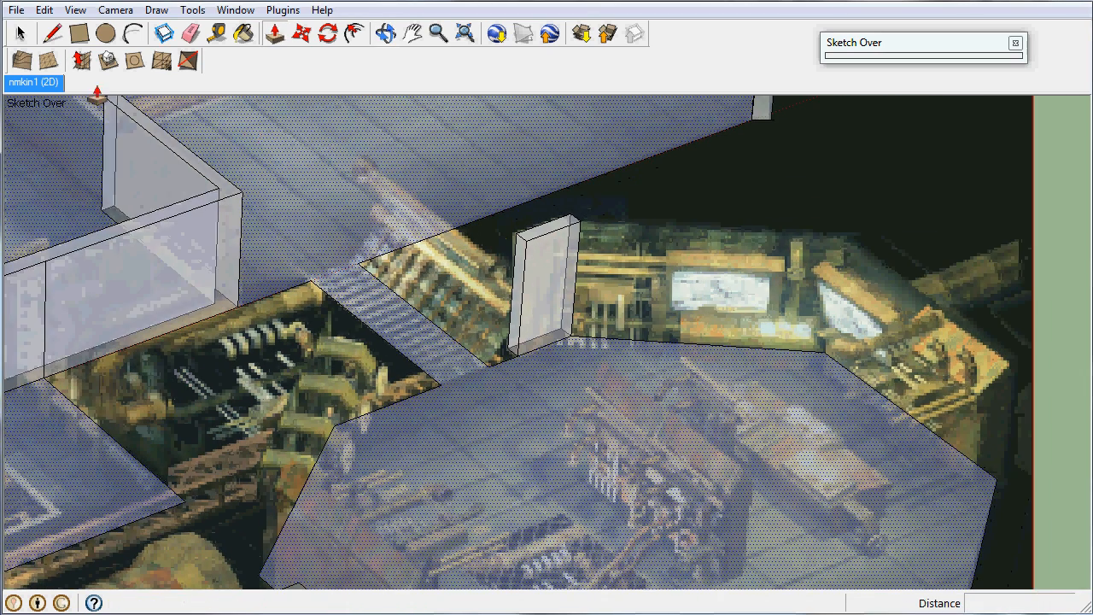
Step: Choose the Line tool to trace edges over the right-hand rooms
left_click(58, 31)
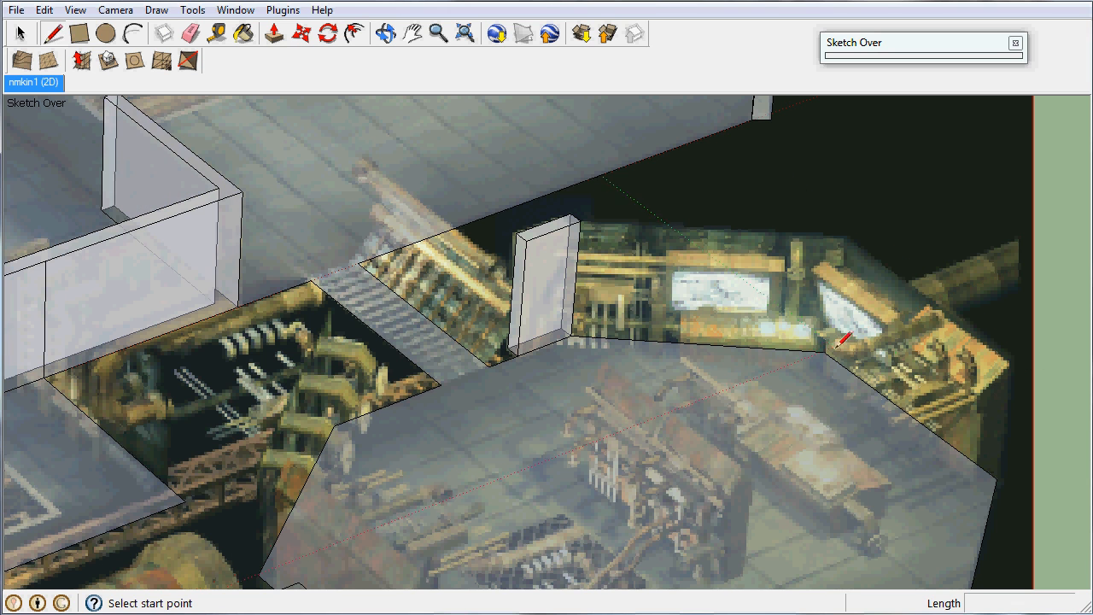